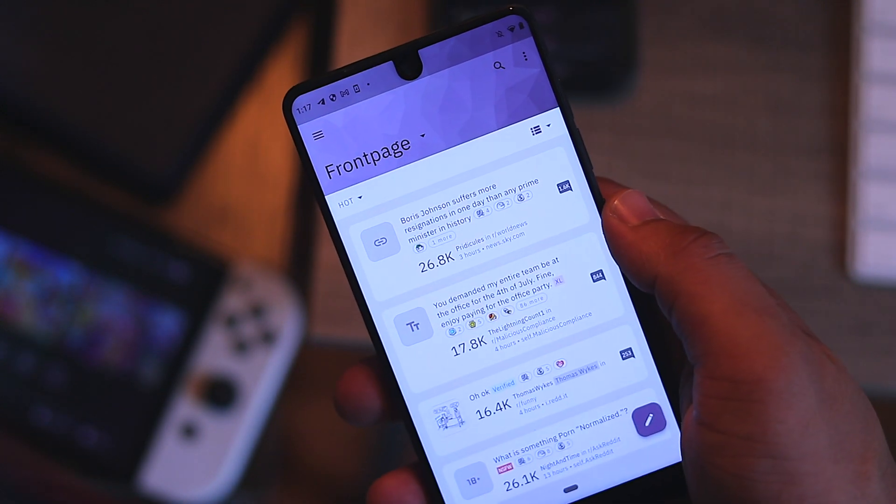
Step: Switch the feed to r/gaming by choosing it from the subscriptions drawer
scroll("down", 3)
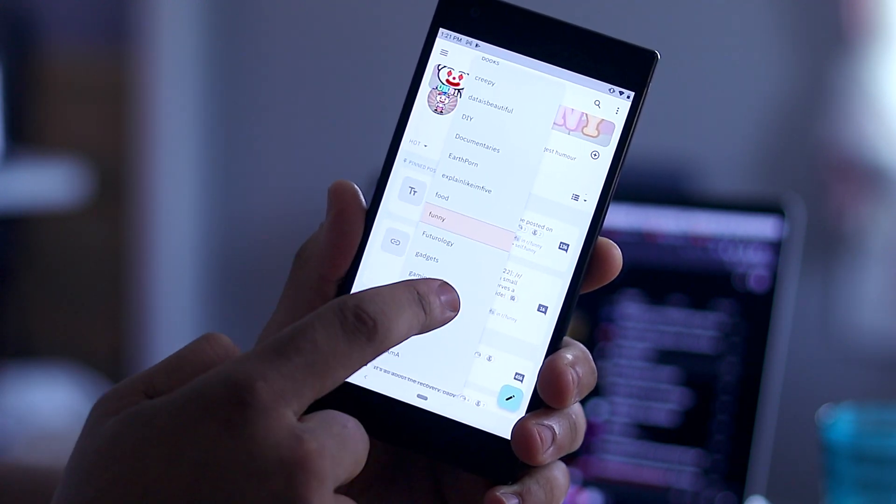
left_click(421, 284)
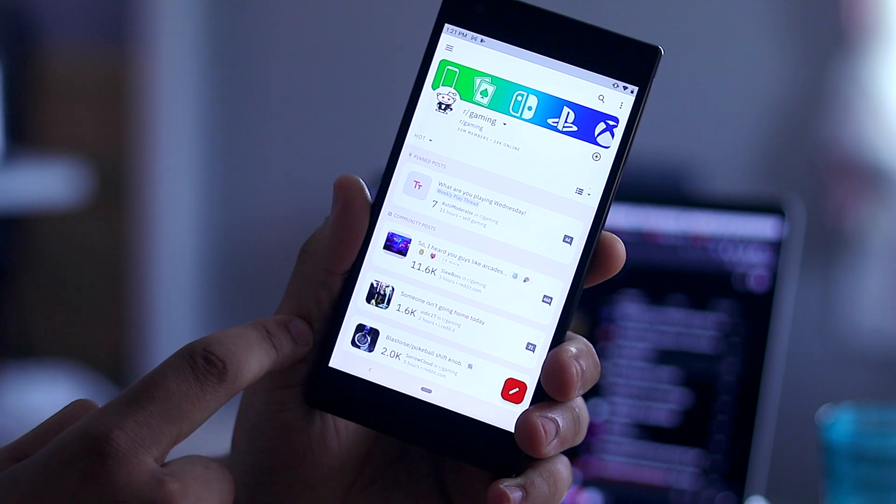